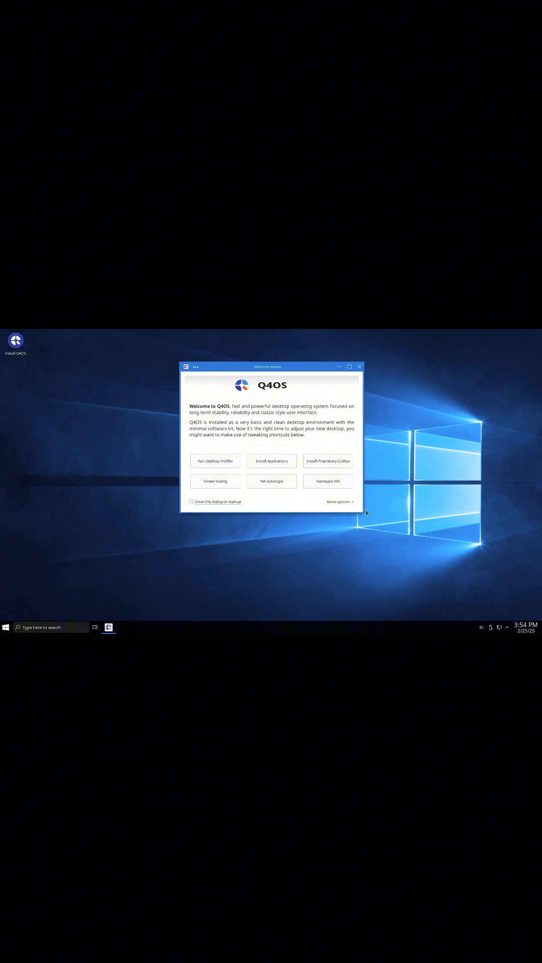
mouse_move(262, 459)
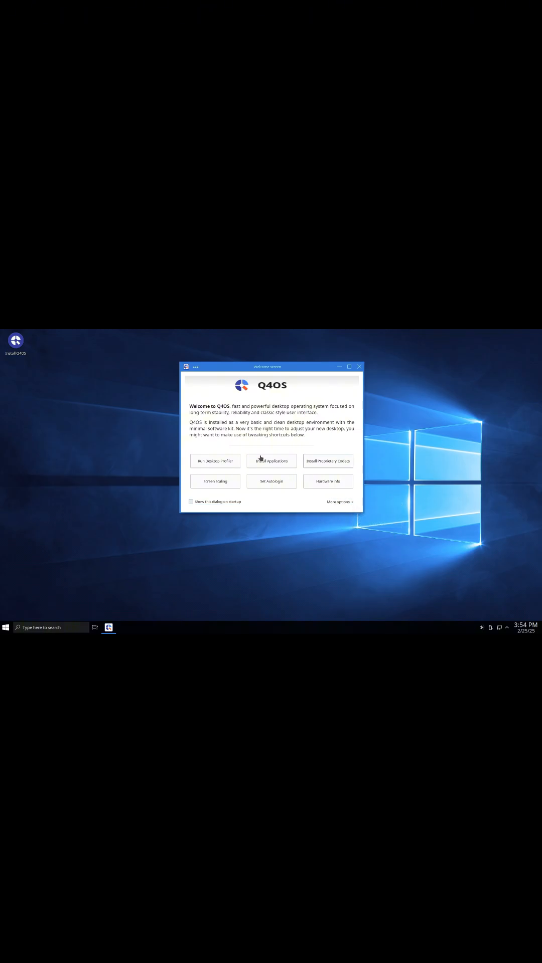
Bring up the start menu with its alphabetical list of installed applications
click(359, 366)
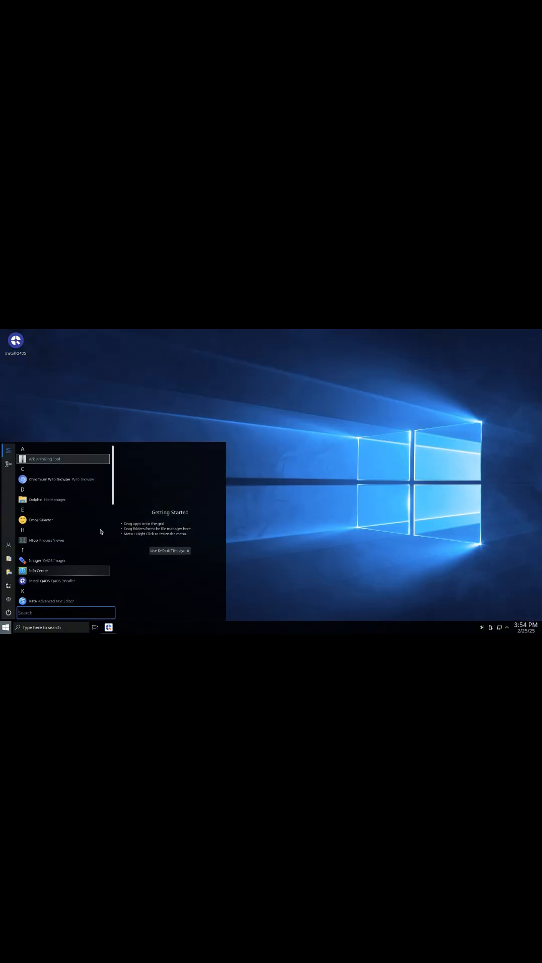
Open Install Applications and expand the additional desktop environment chooser (LXQt, Xfce, others)
scroll(down, 3)
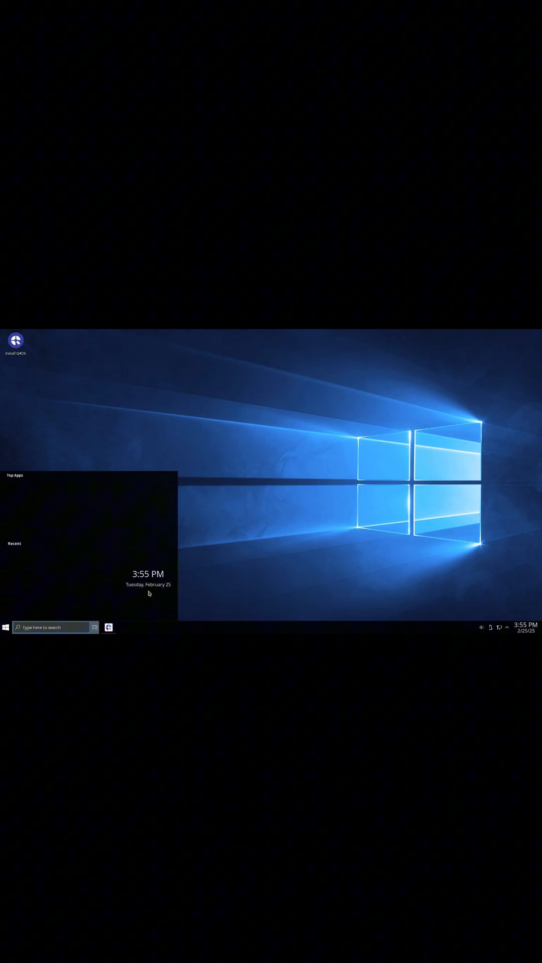
click(507, 627)
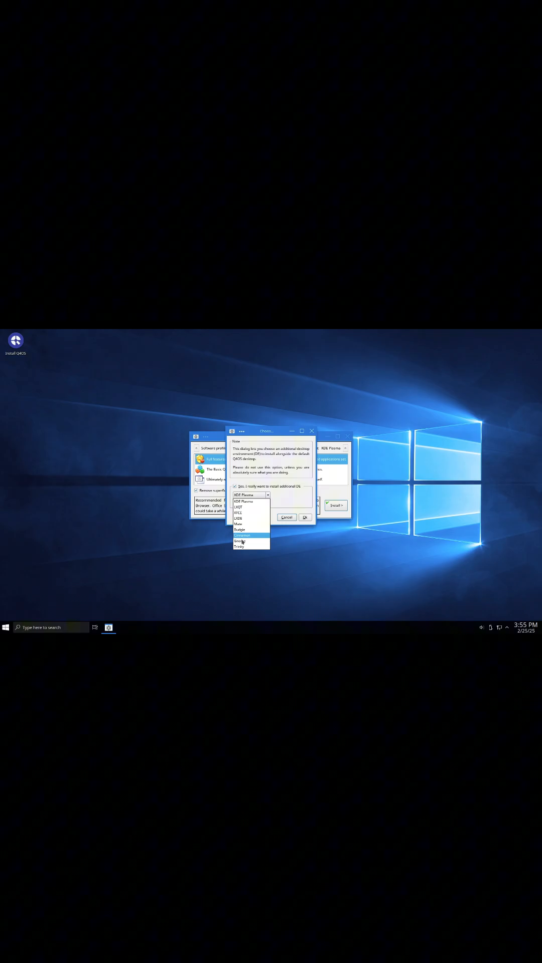
Cancel the desktop environment install and reach the Global Theme page in System Settings
click(287, 517)
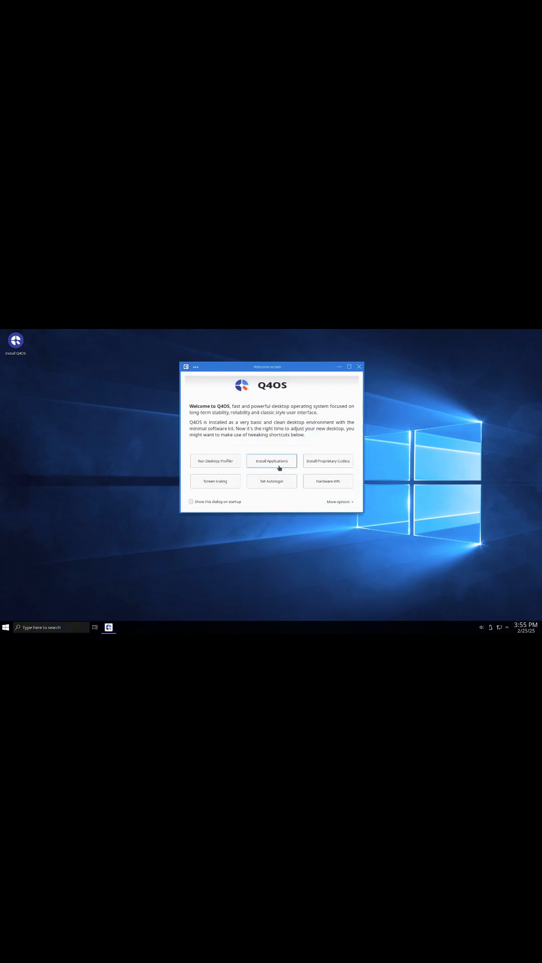
click(271, 461)
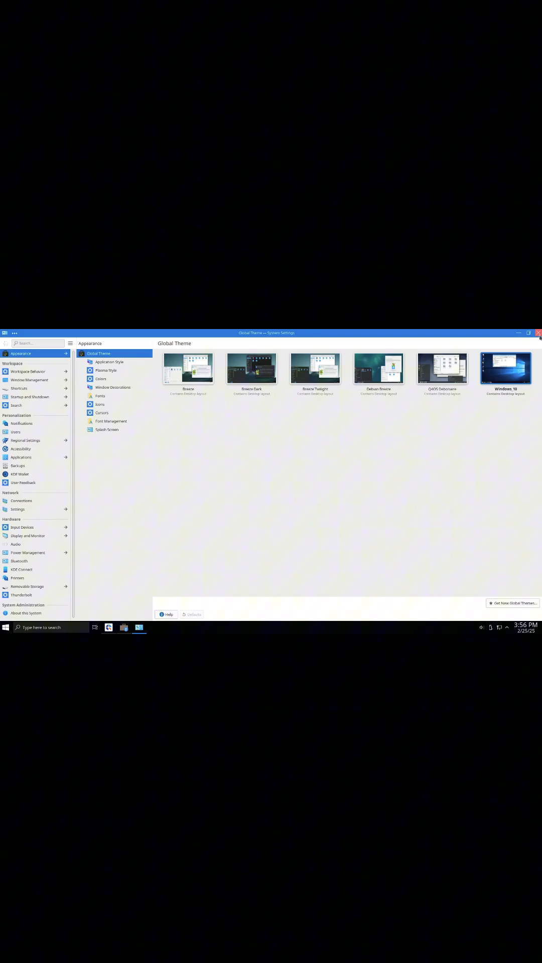
Close System Settings and launch Konsole, where neofetch reports 'command not found'
click(537, 333)
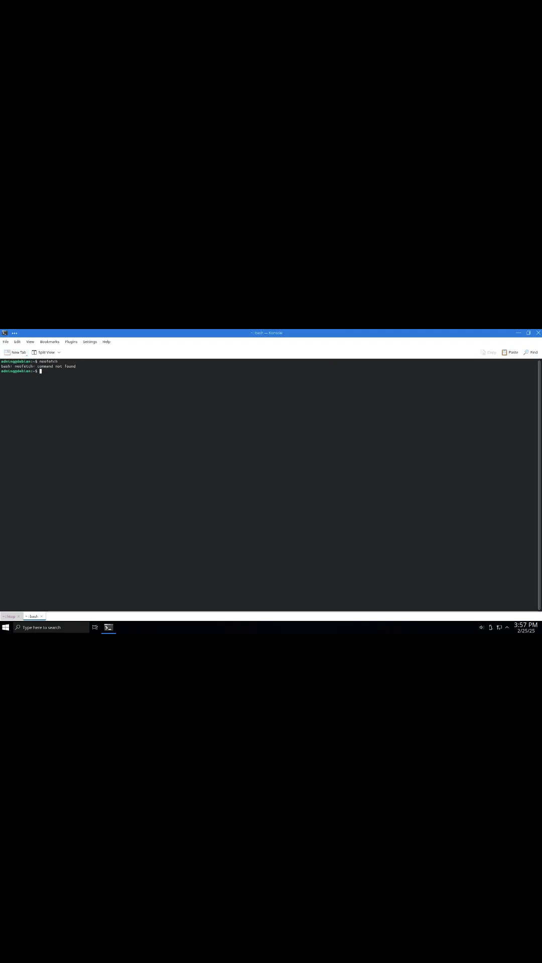
Run 'sudo apt install fastfetch', which fails, before falling back to inxi for the hardware summary
text(sudo apt install fastfetch)
text(ls)
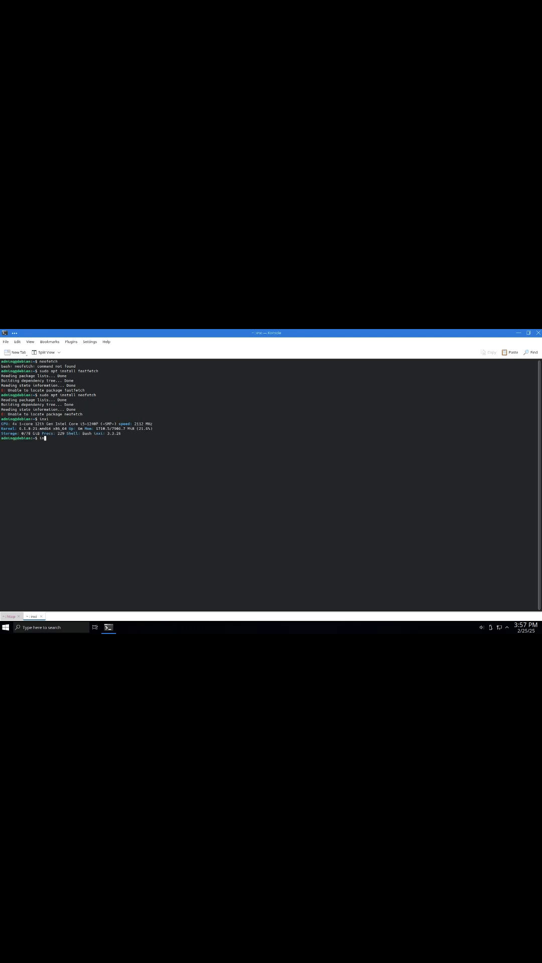
key(Return)
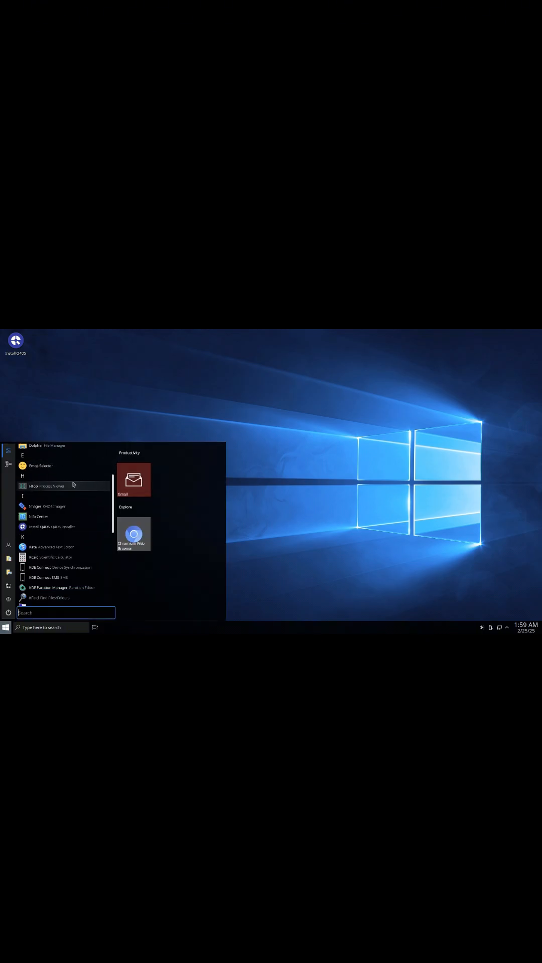
Look through the root folder in Dolphin, then close the file manager
click(35, 445)
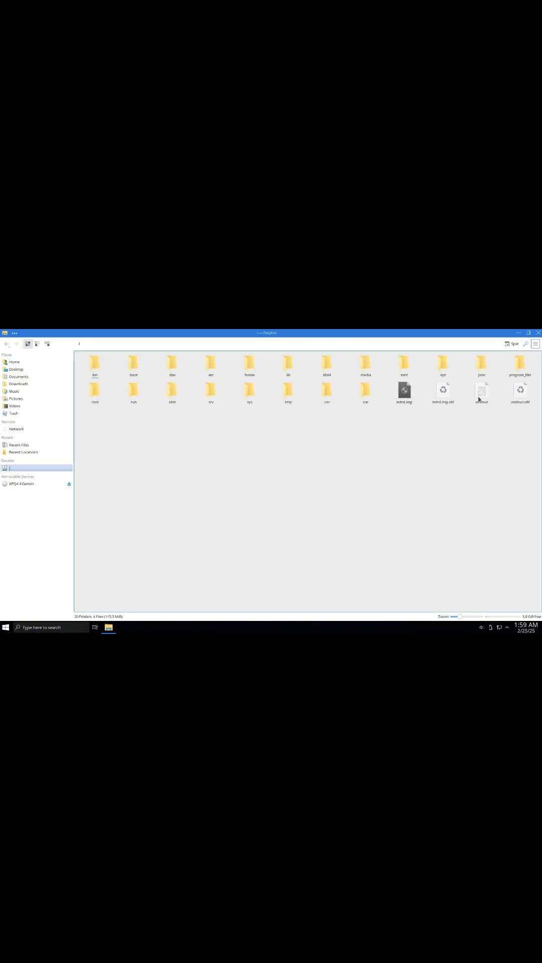
click(6, 627)
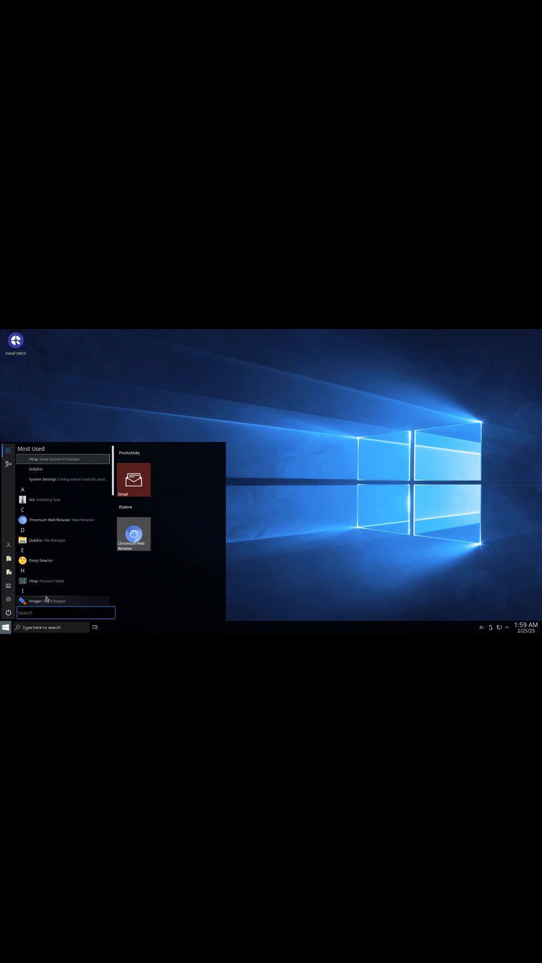
Launch the XPQ4 theme selector, acknowledge its note, and start browsing downloadable global themes
scroll(down, 3)
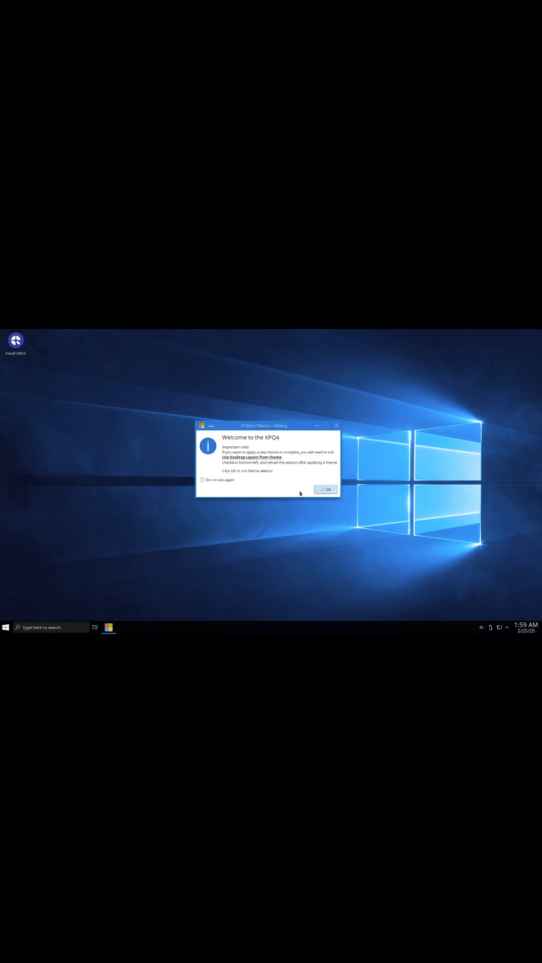
click(325, 489)
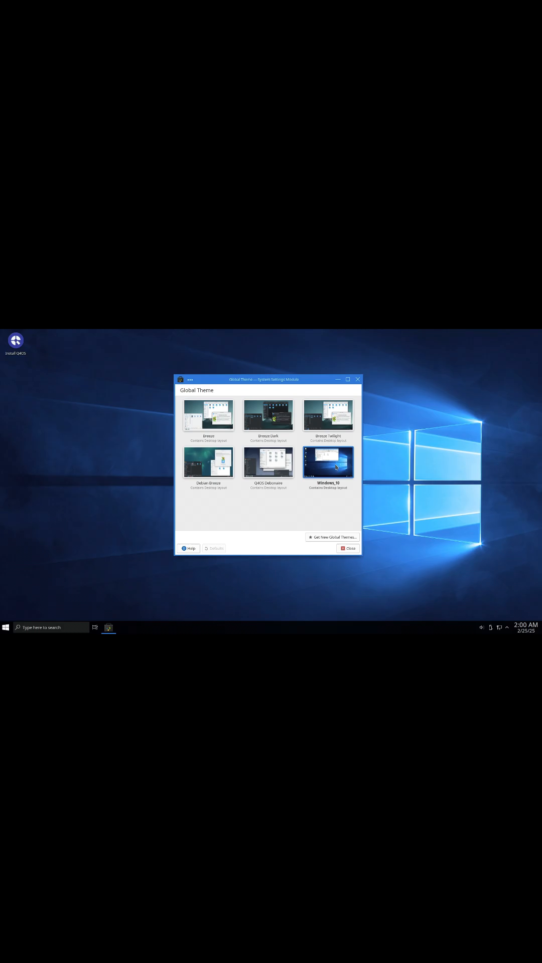
click(333, 537)
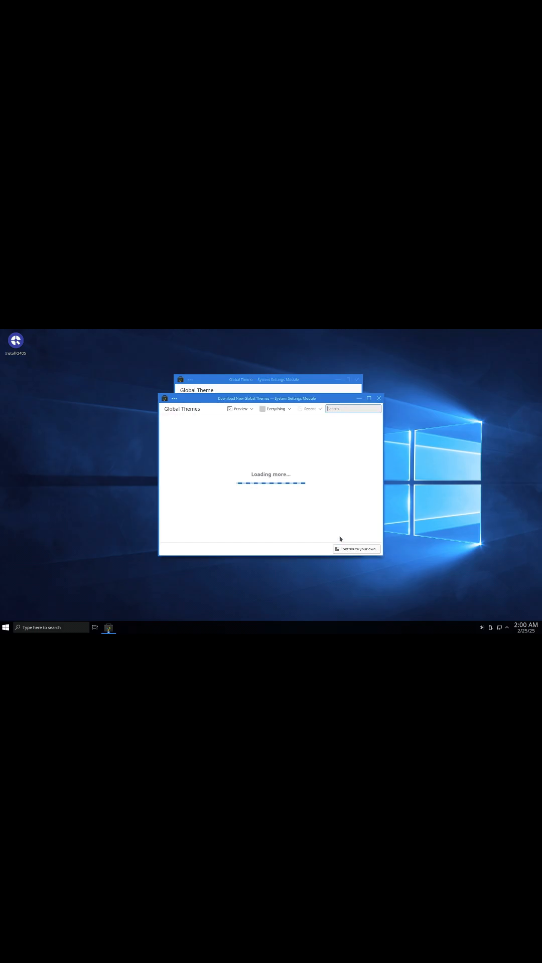